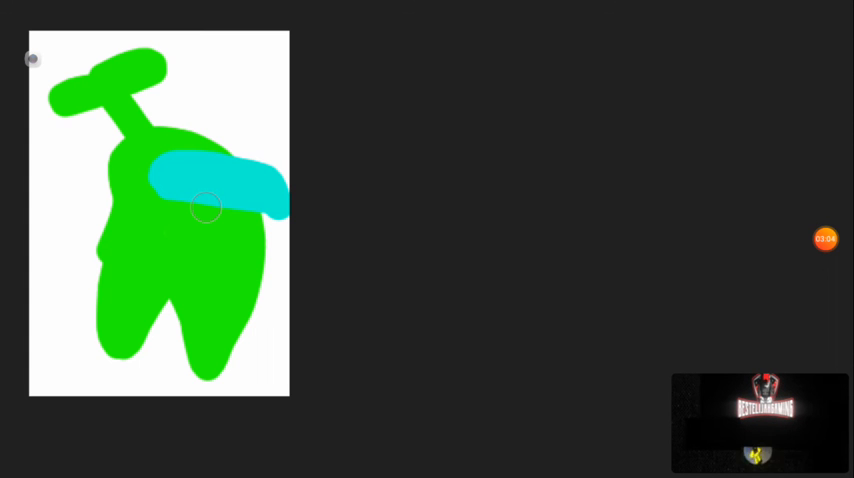
mouse_move(517, 279)
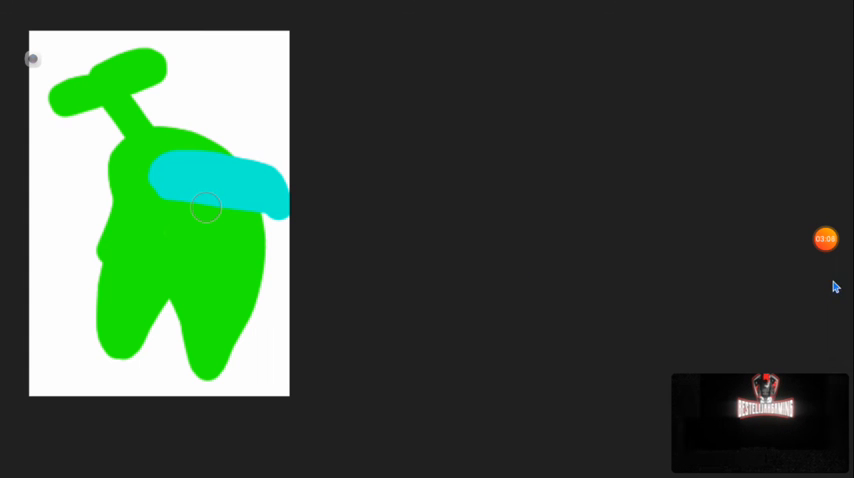
mouse_move(822, 434)
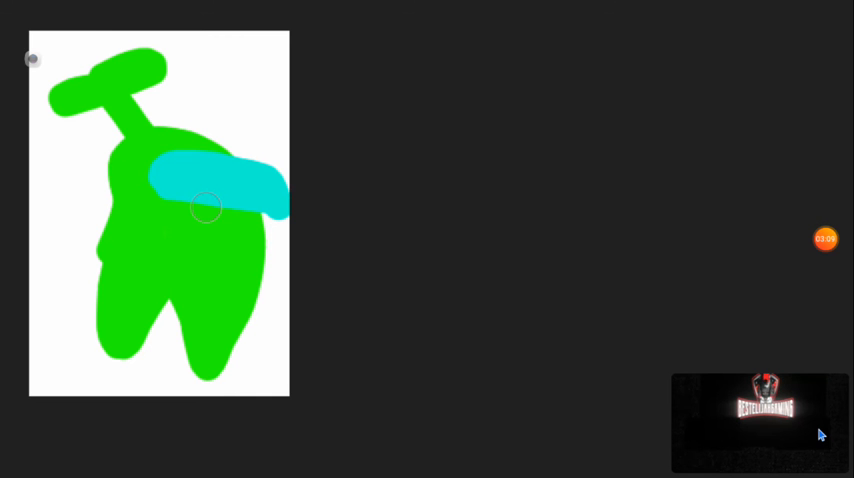